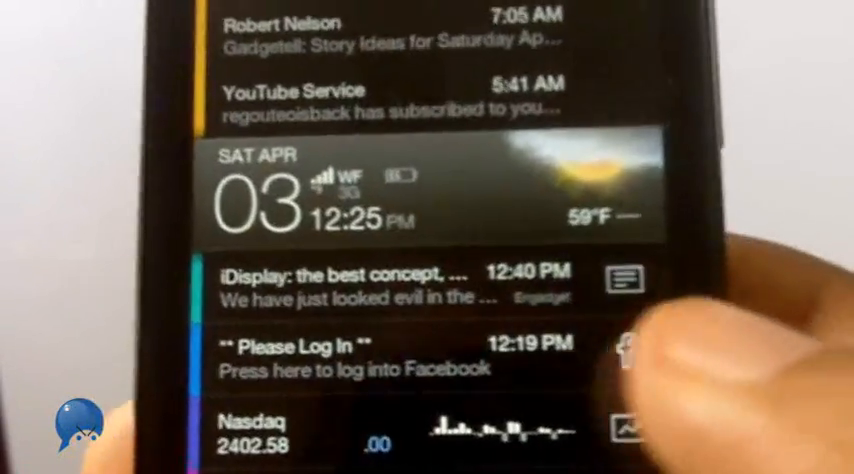
- Scroll through the SlideScreen feed and the stocks-only view with Nasdaq, Dow Jones and Google
scroll(down, 3)
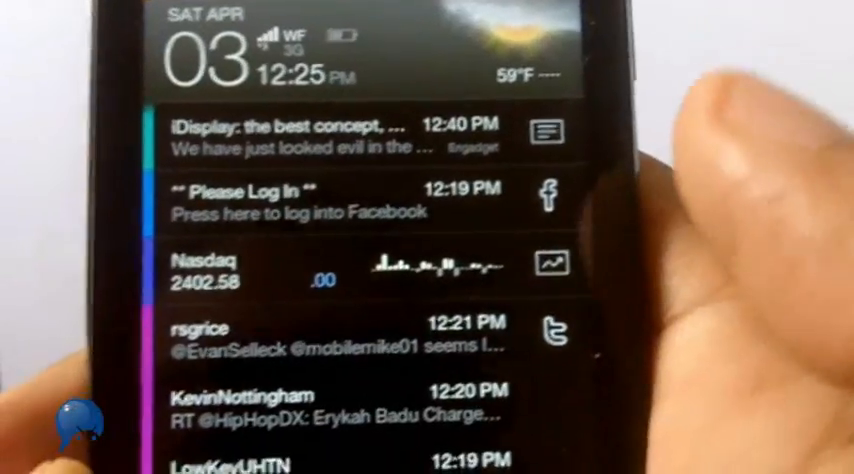
scroll(down, 3)
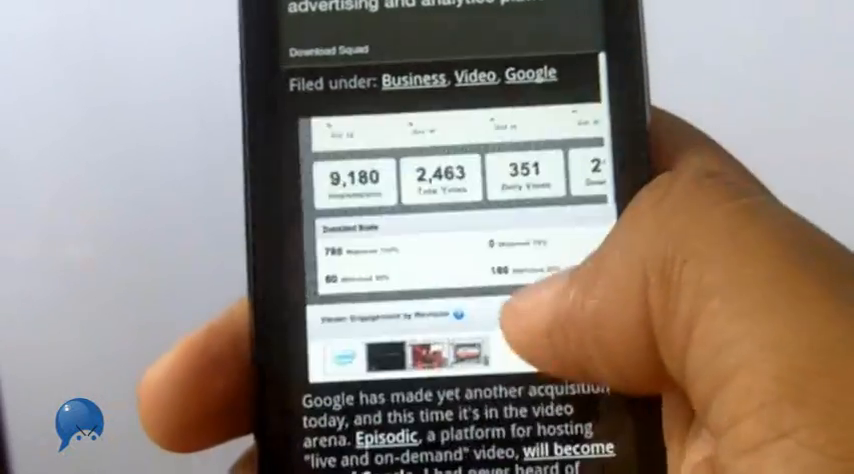
scroll(down, 3)
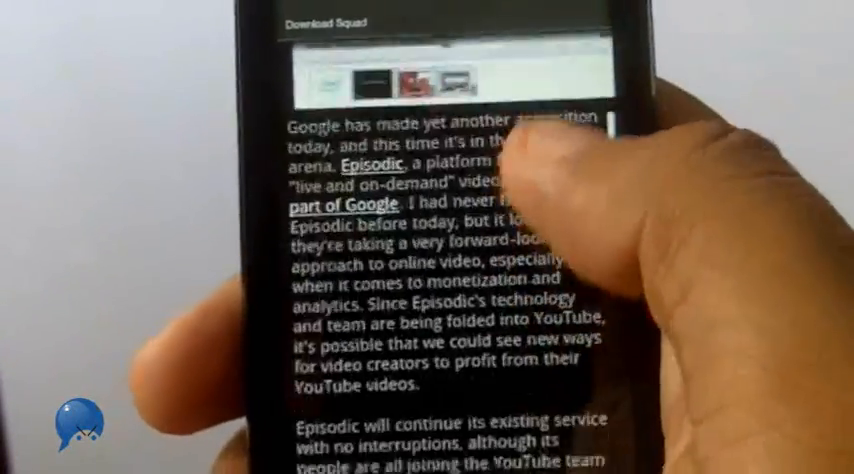
scroll(down, 3)
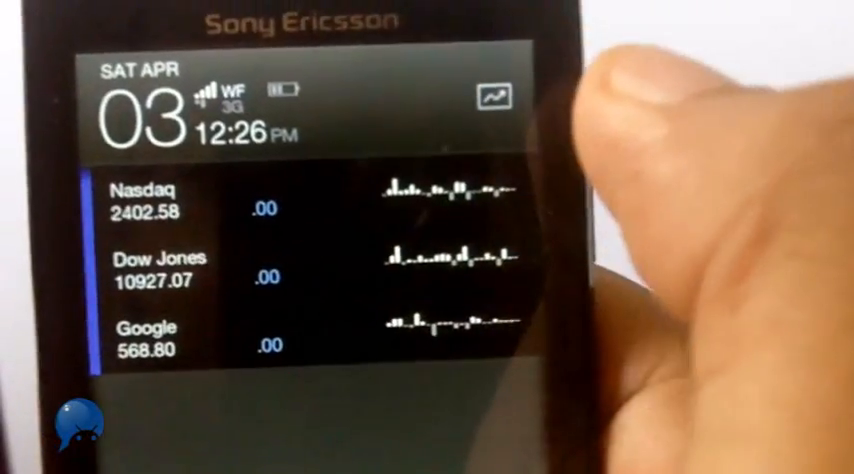
- Leave the stocks-only view and scroll back through the full feed stream
click(496, 96)
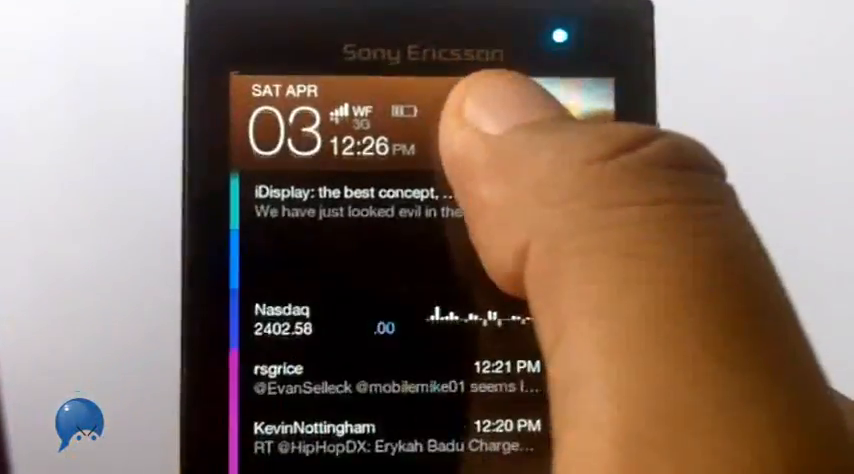
scroll(down, 3)
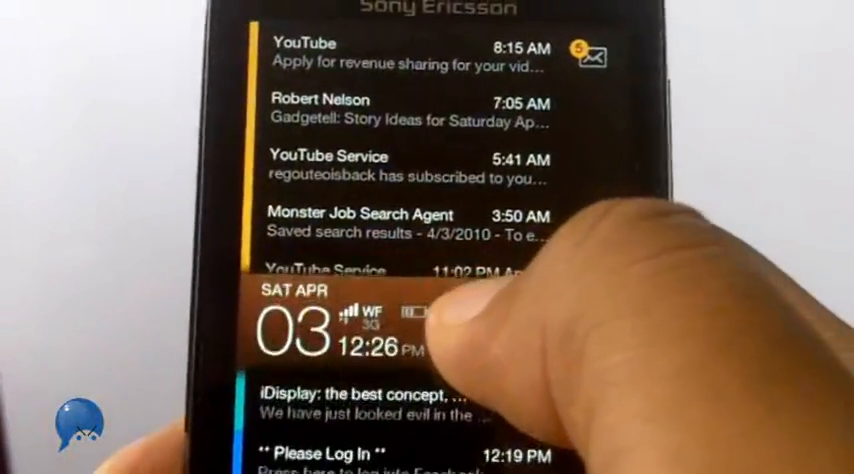
scroll(down, 3)
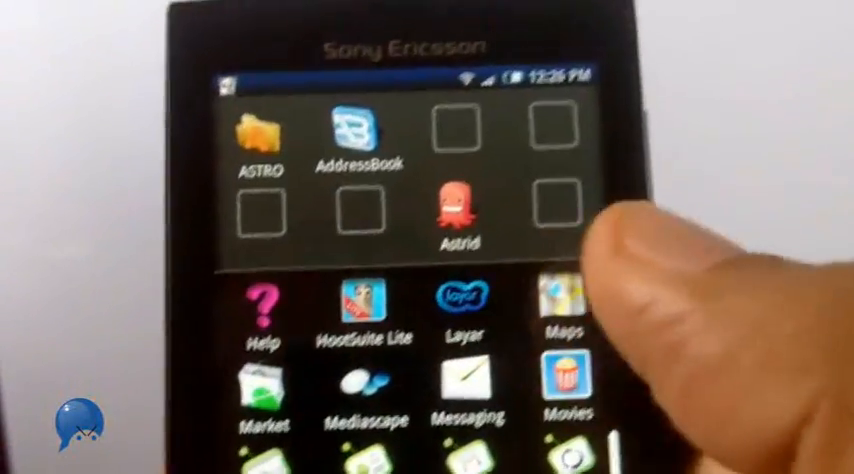
- Scroll the app drawer past the ASTRO, AddressBook and Astrid favourites down to Settings and Shopper
scroll(down, 3)
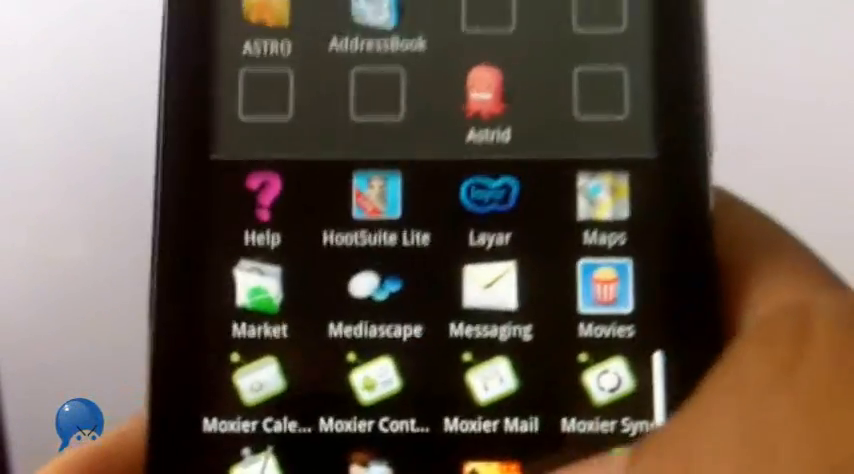
scroll(down, 3)
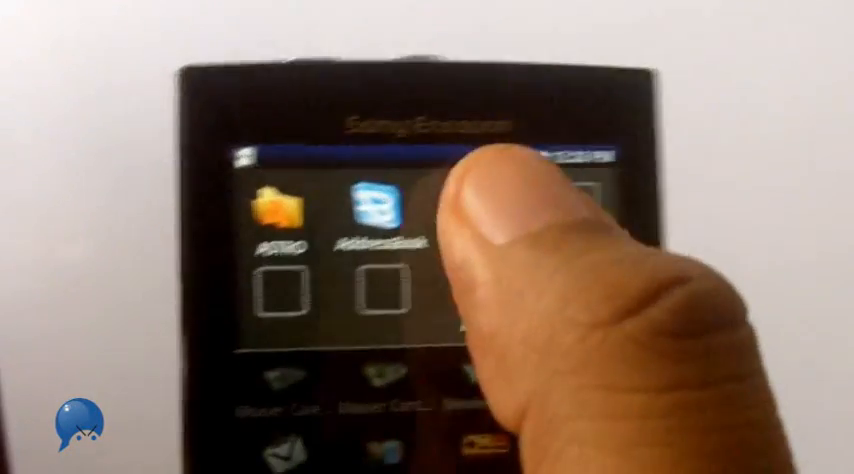
scroll(down, 3)
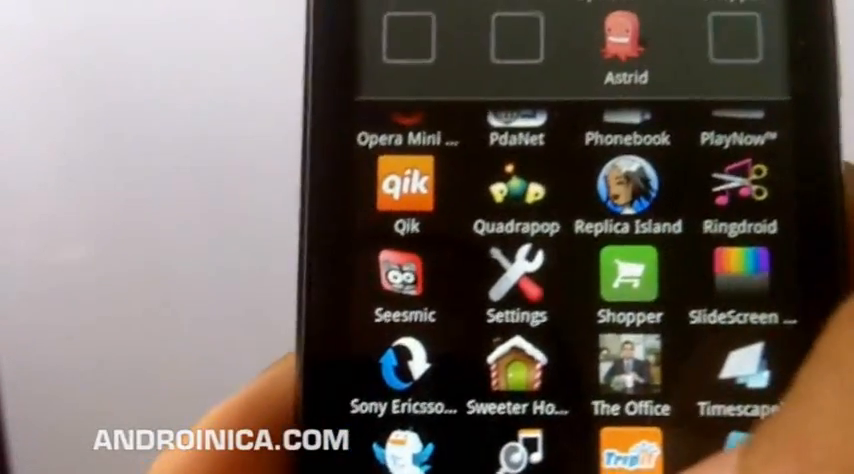
- Scroll the app drawer further to the page with TweetCaster, Twidroid PRO and Twicca
scroll(down, 3)
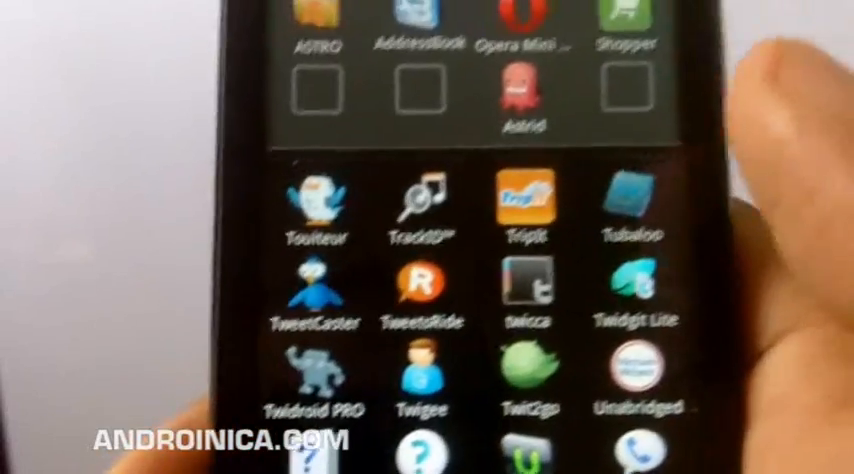